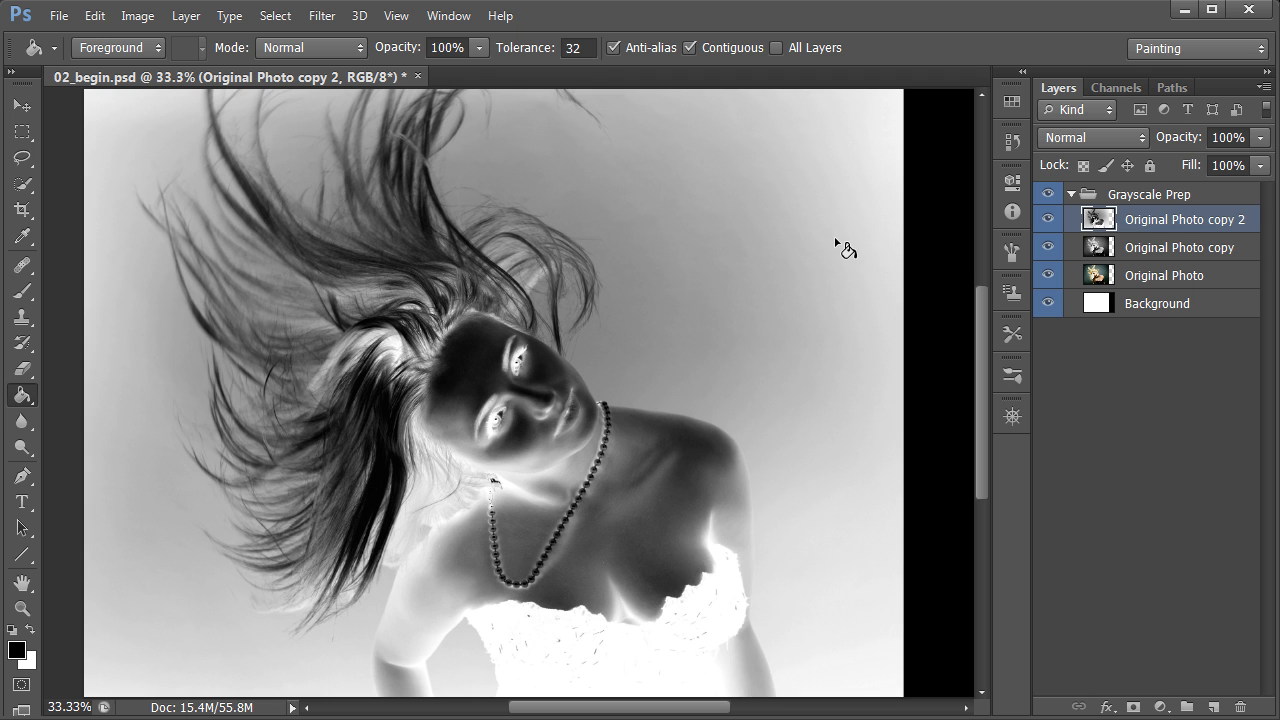
mouse_move(800, 632)
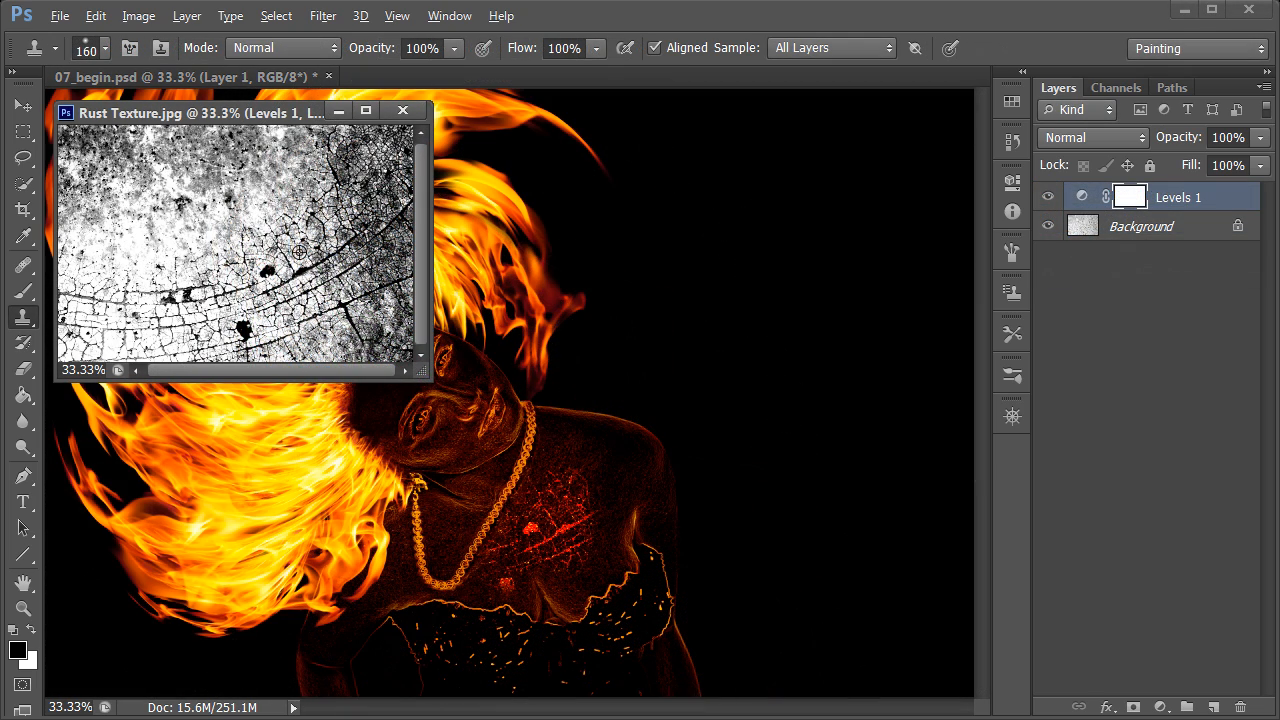
mouse_move(596, 476)
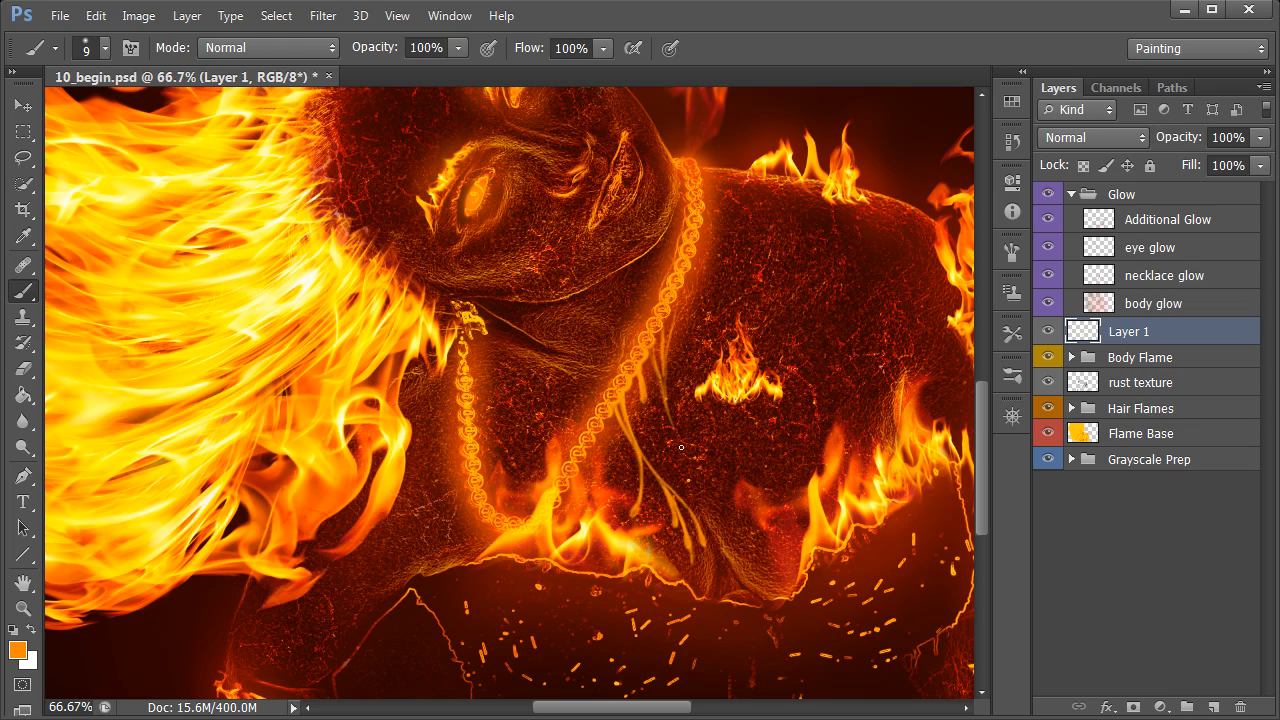
mouse_move(664, 404)
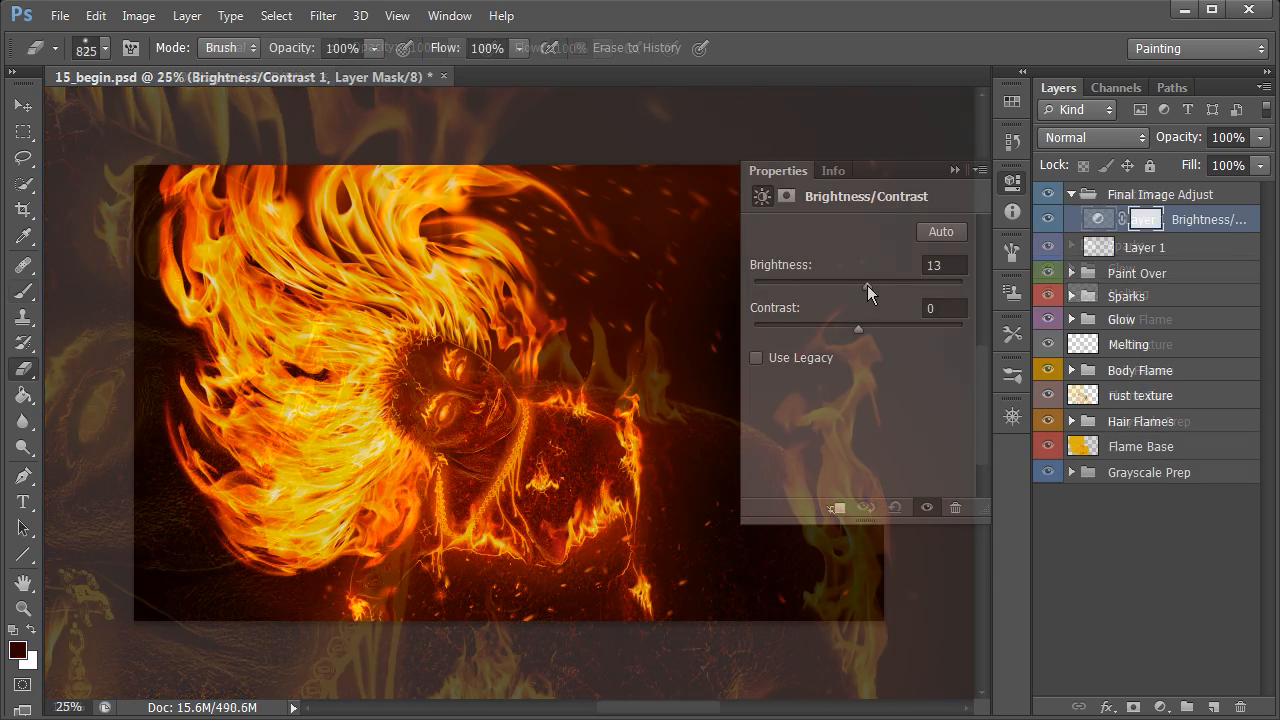
- Raise the final Brightness/Contrast adjustment's brightness to 32 to brighten the flaming figure
drag(868, 288, 882, 288)
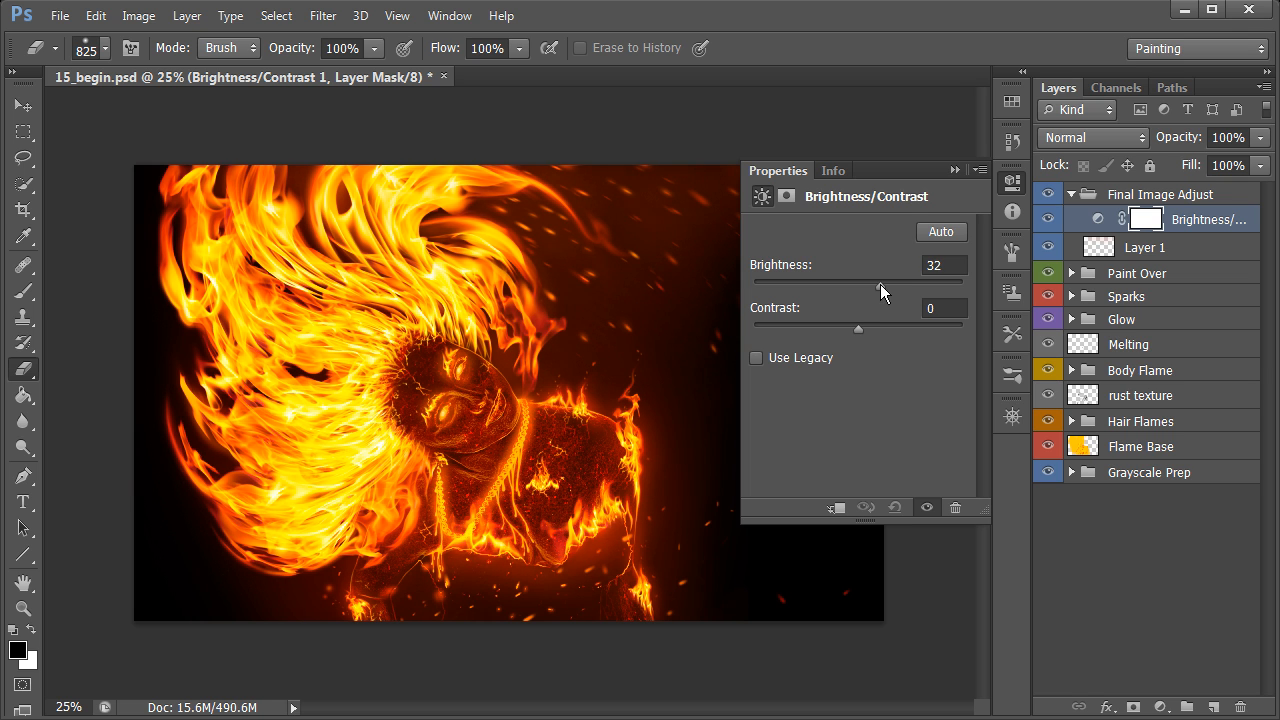